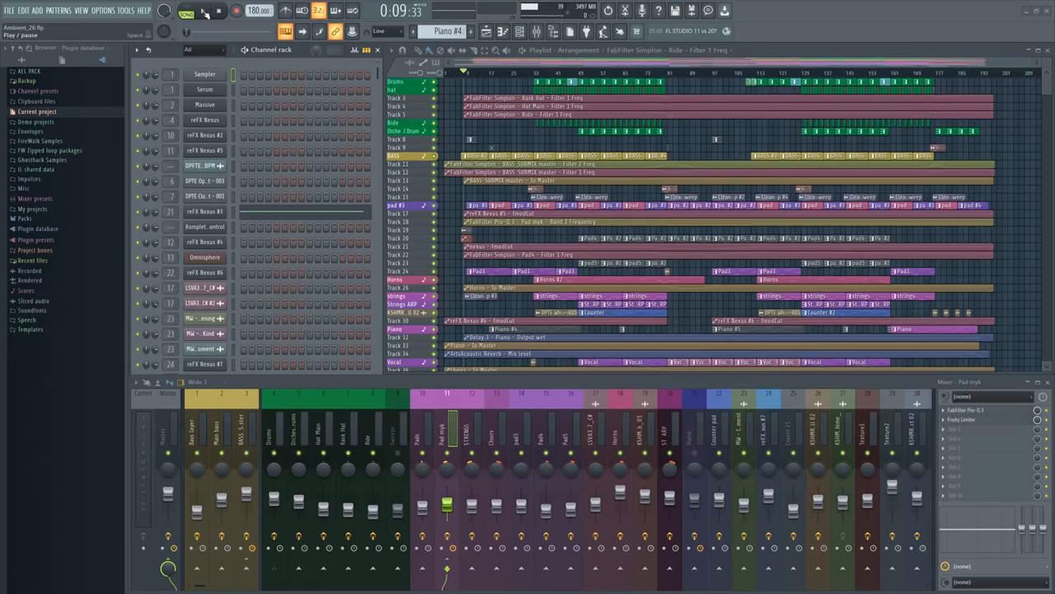
Step: Switch to the hi-hat demo project and show its Mixer with OPEN HAT and CLOSED HAT inserts
left_click(201, 10)
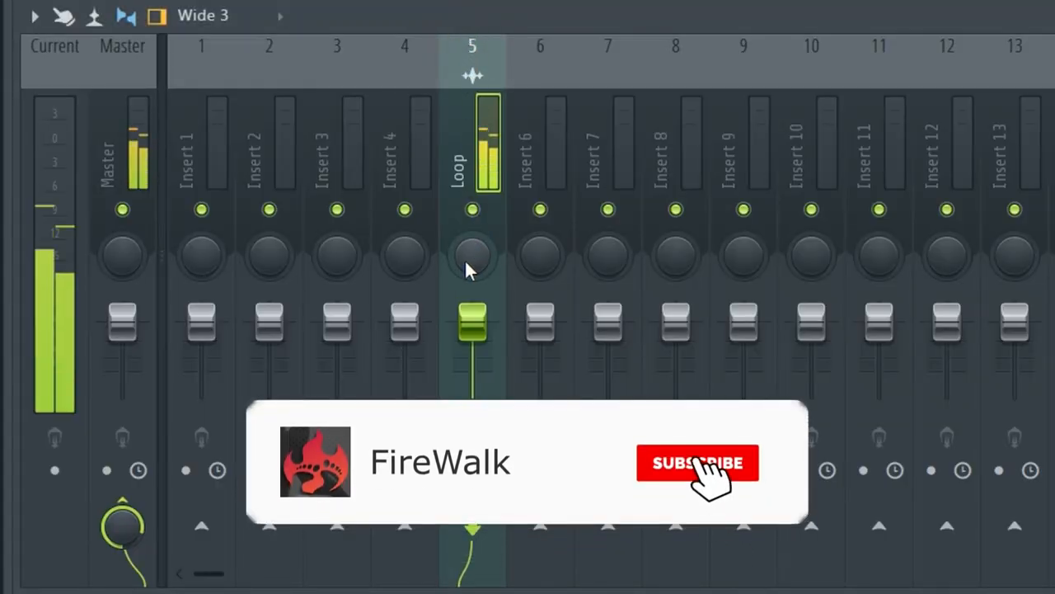
left_click(698, 461)
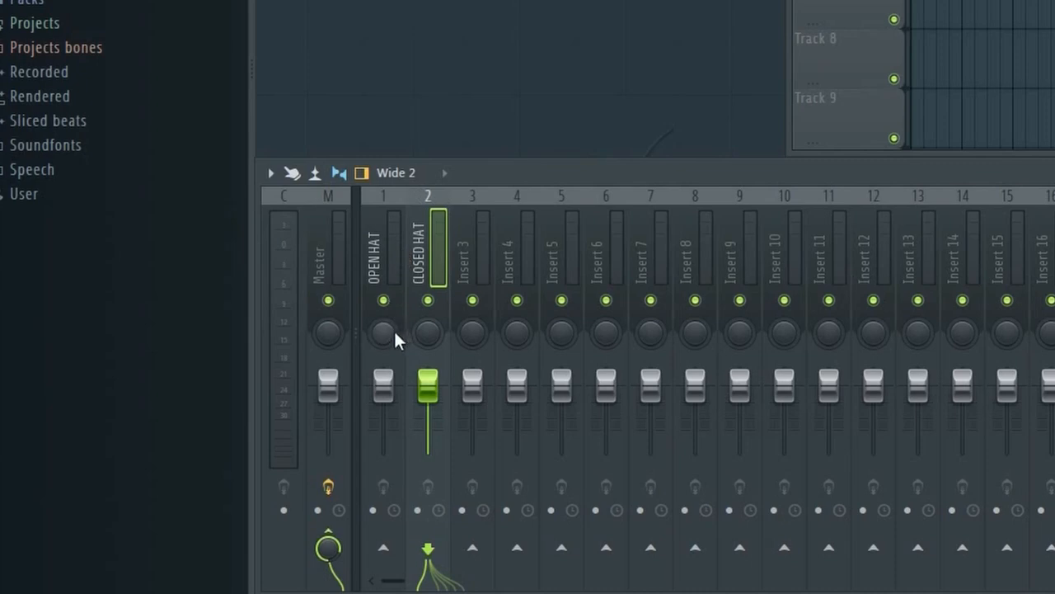
Step: Select the OPEN HAT and CLOSED HAT inserts and pan one away from center during playback
left_click(383, 247)
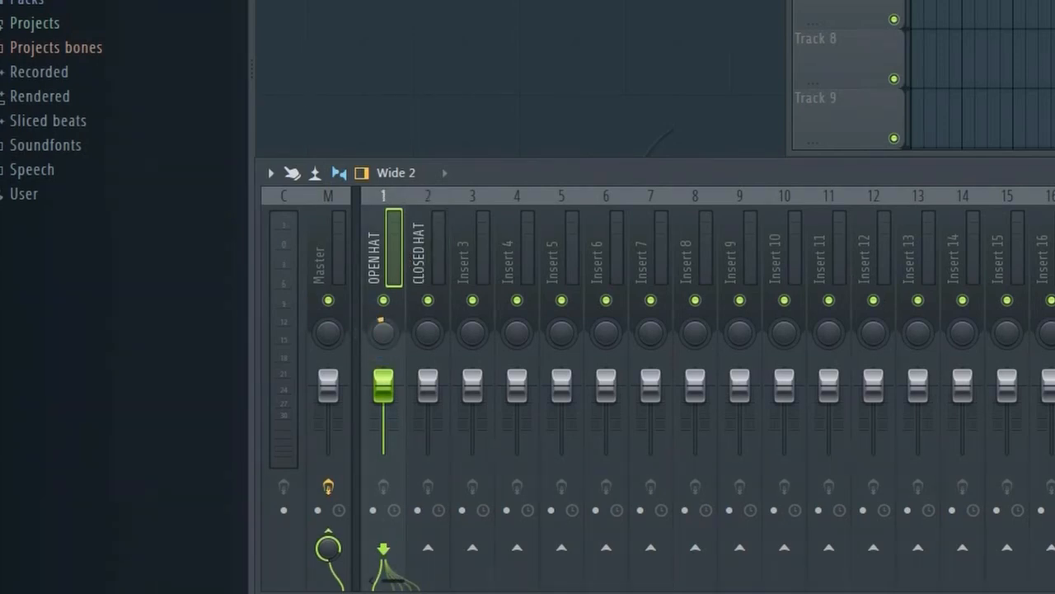
left_click(428, 248)
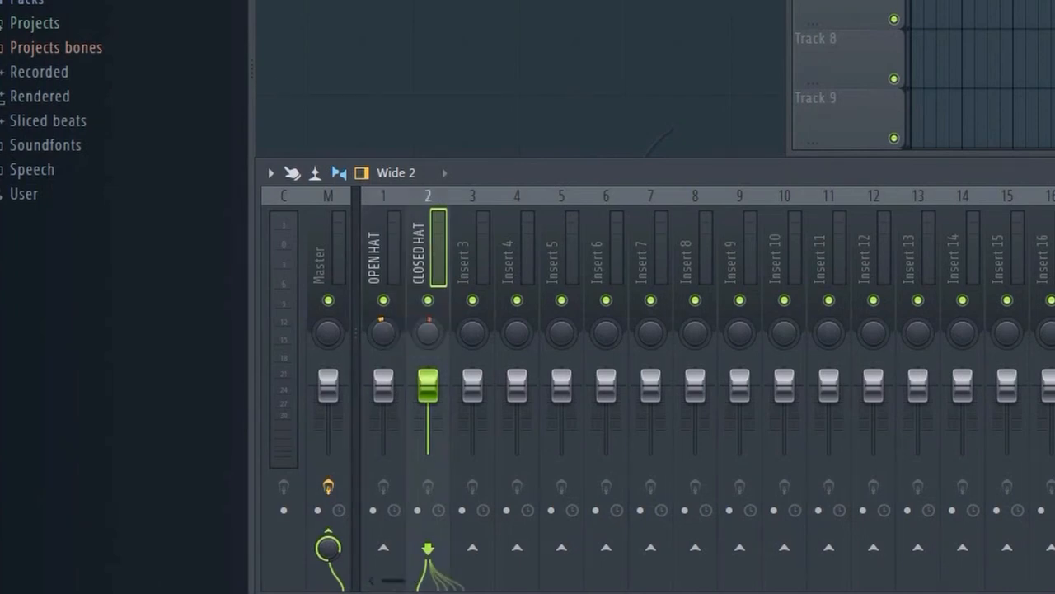
mouse_move(404, 326)
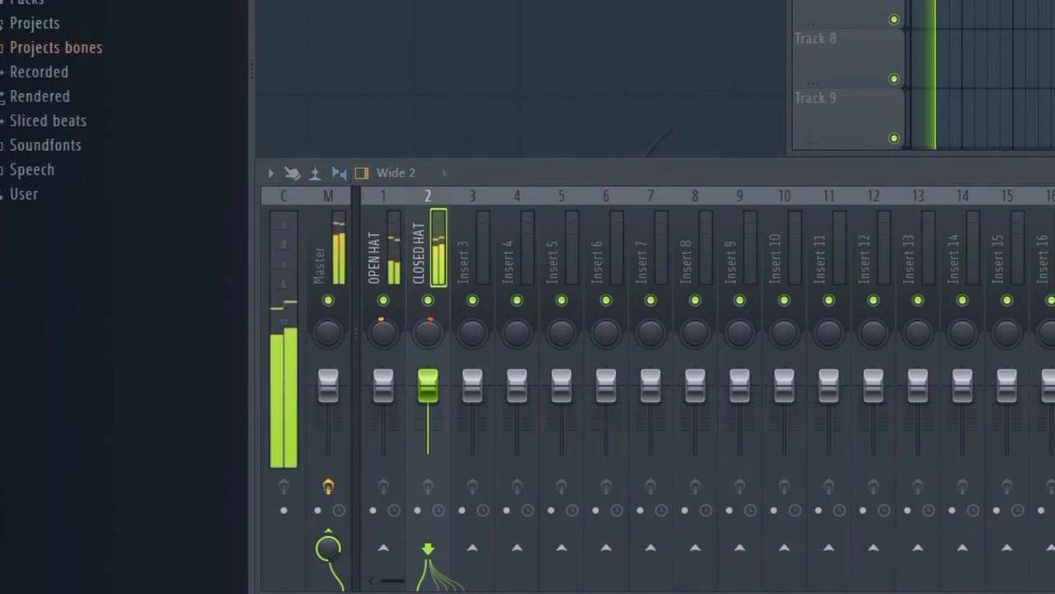
left_click_drag(427, 383, 427, 400)
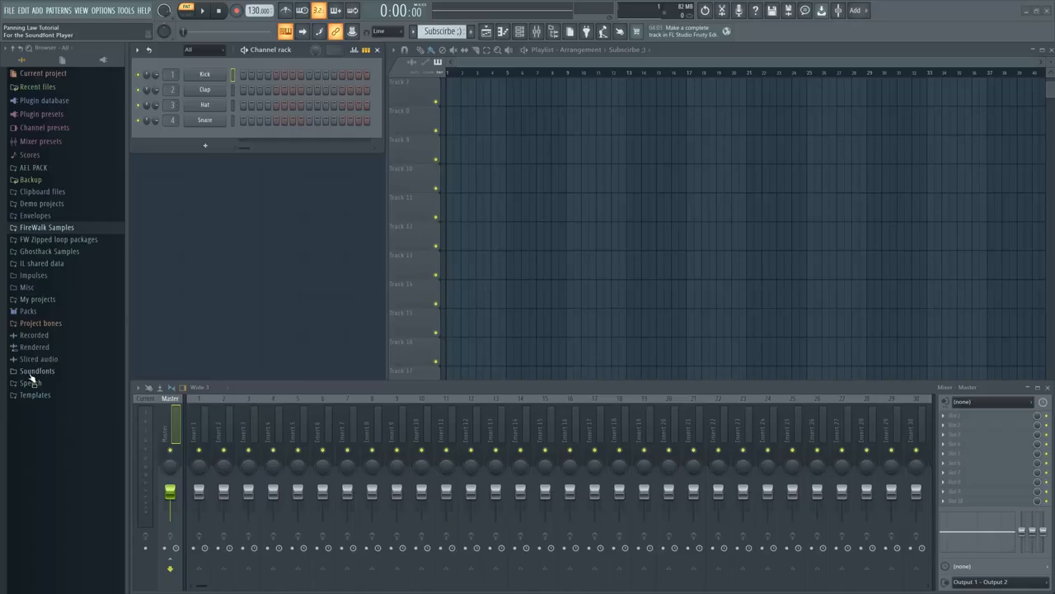
Step: Bring up the current project's general settings from the Options menu
left_click(218, 20)
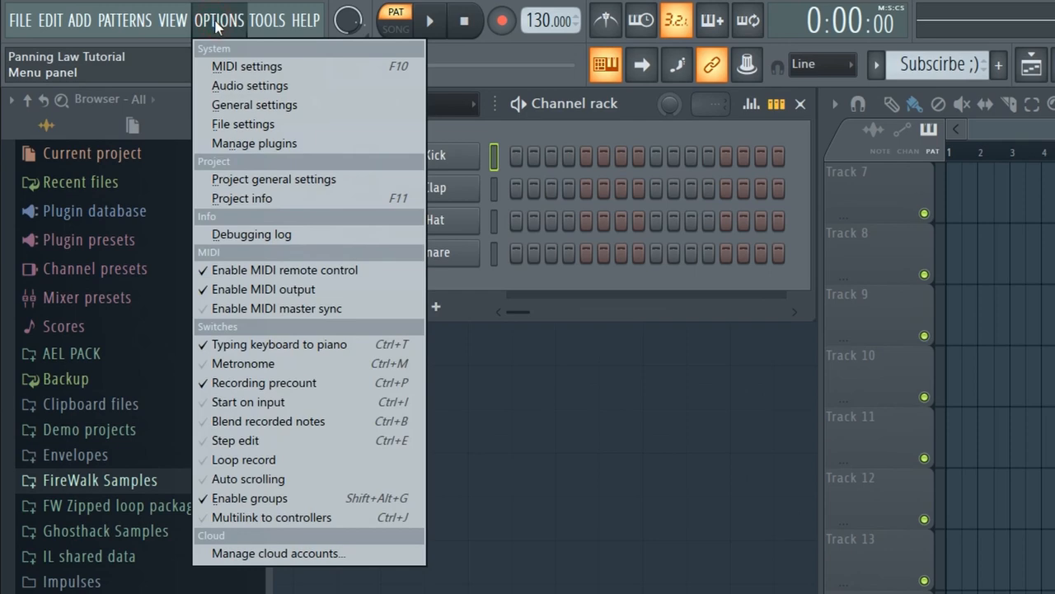
left_click(241, 198)
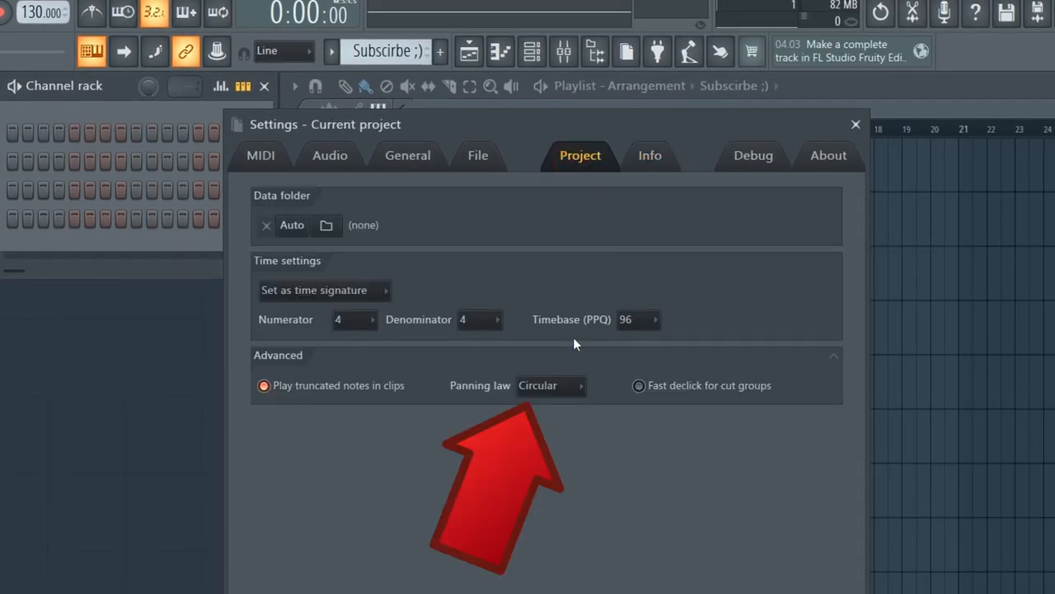
Step: Compare the Panning law choices and keep it set to Circular
left_click(551, 386)
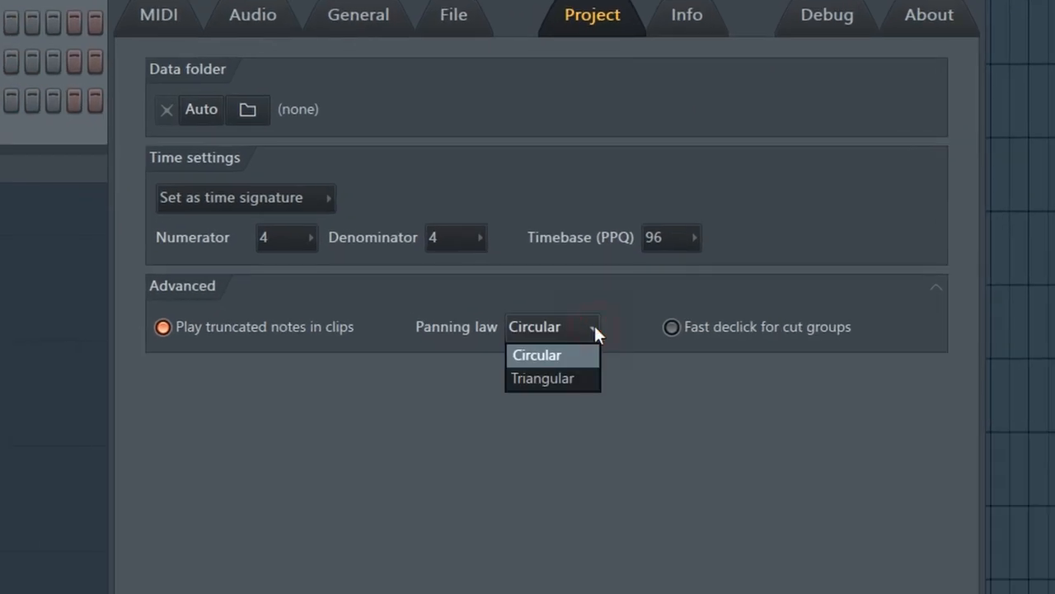
mouse_move(590, 342)
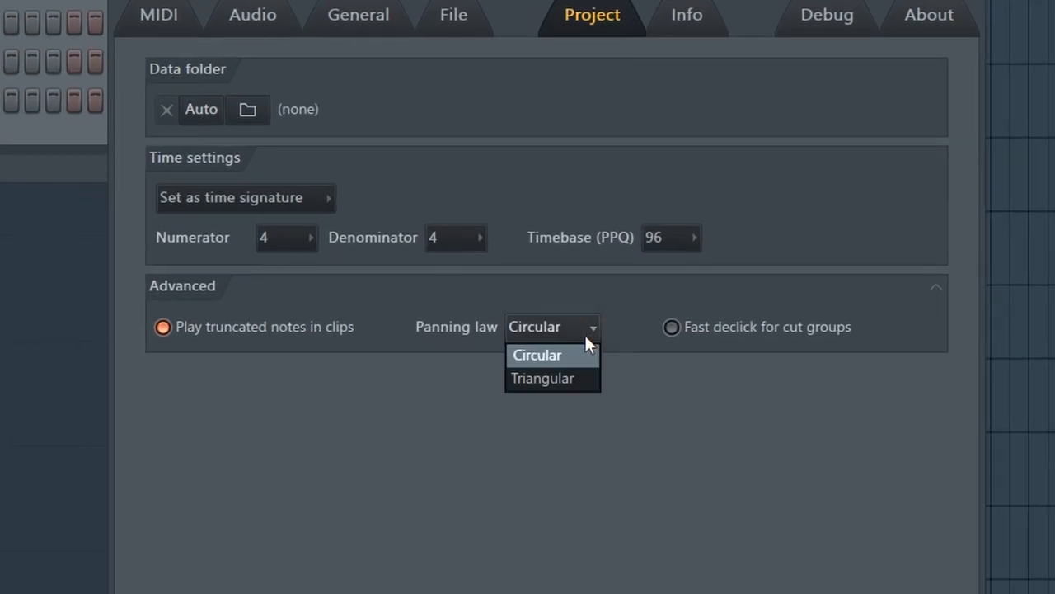
mouse_move(548, 377)
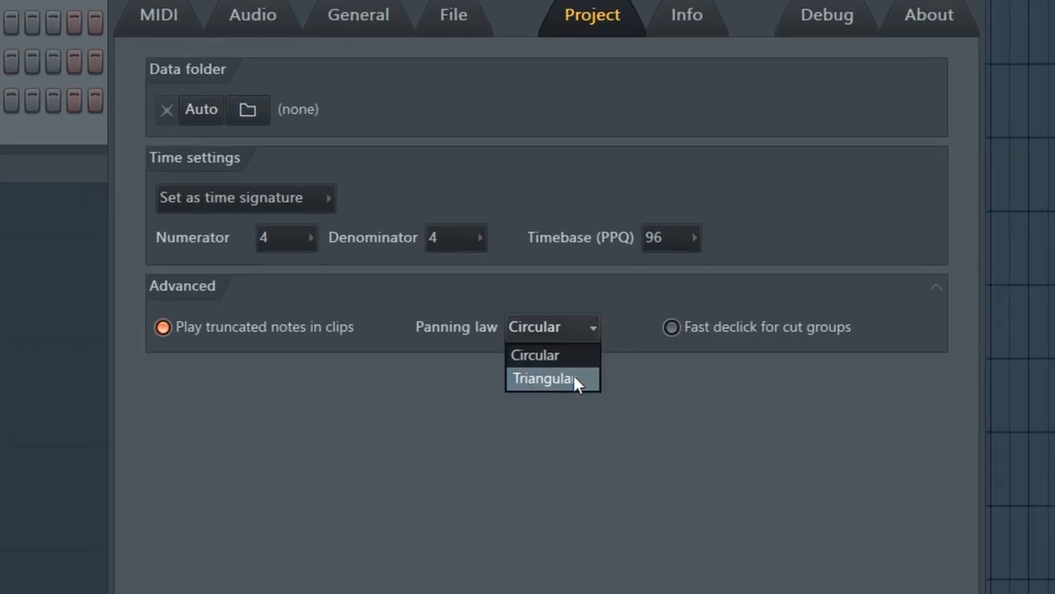
mouse_move(570, 355)
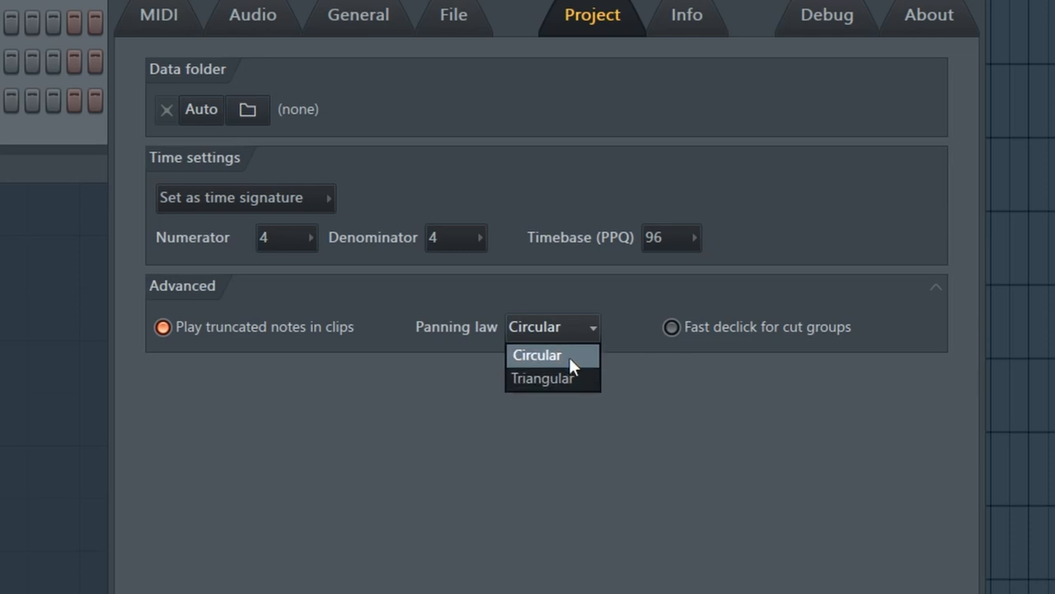
mouse_move(542, 378)
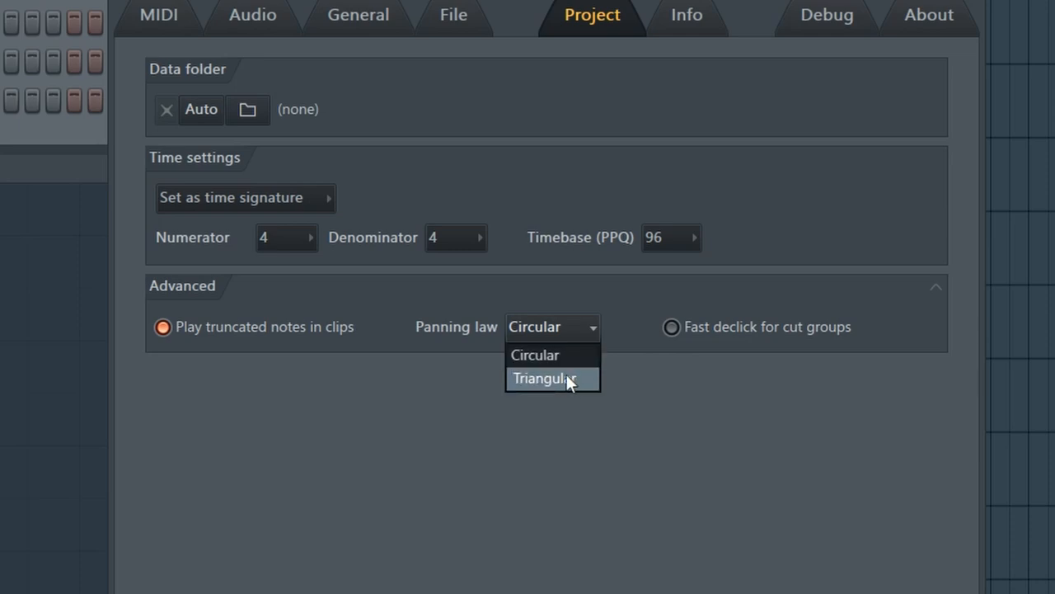
mouse_move(552, 355)
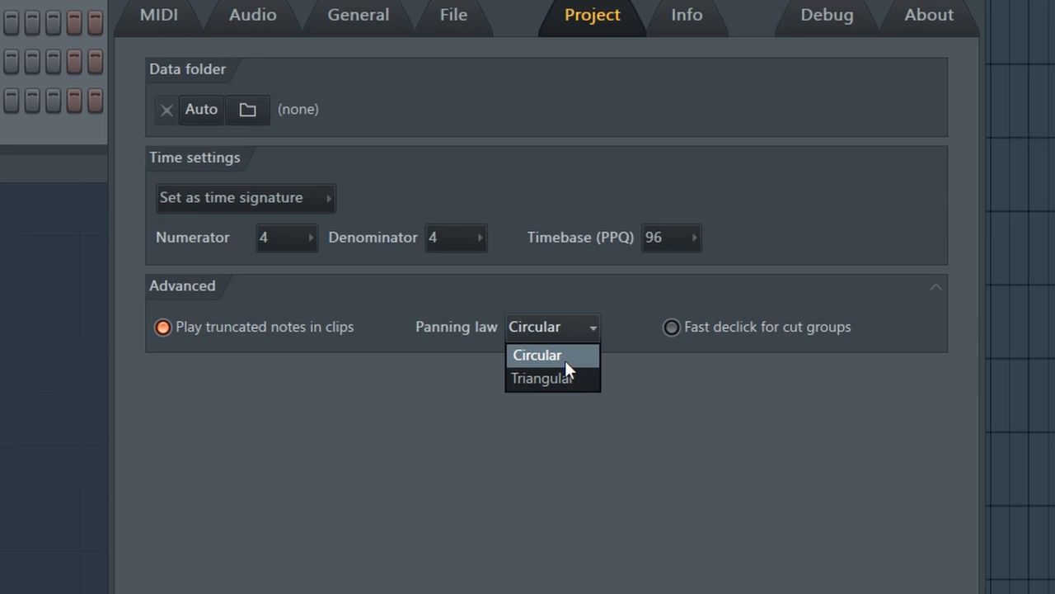
left_click(538, 355)
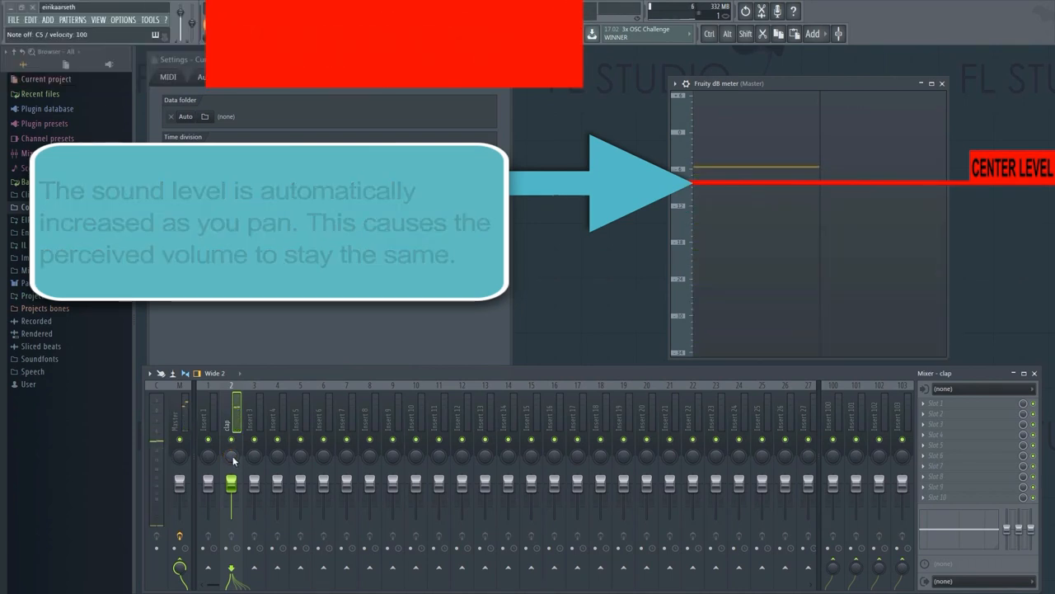
Step: Change the Panning law to Triangular before returning to the full arrangement project
left_click(330, 189)
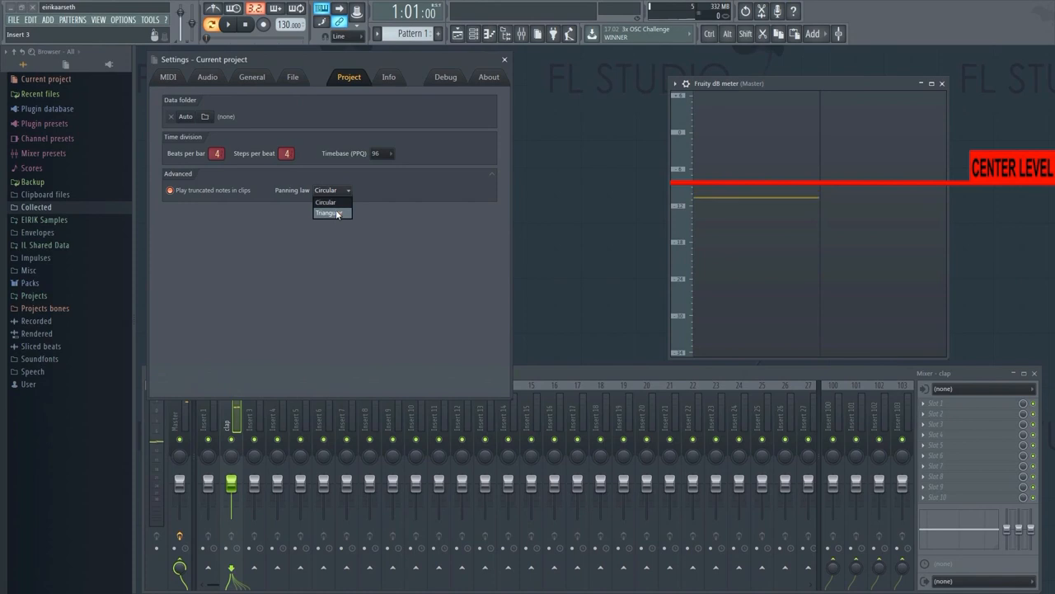
left_click(328, 213)
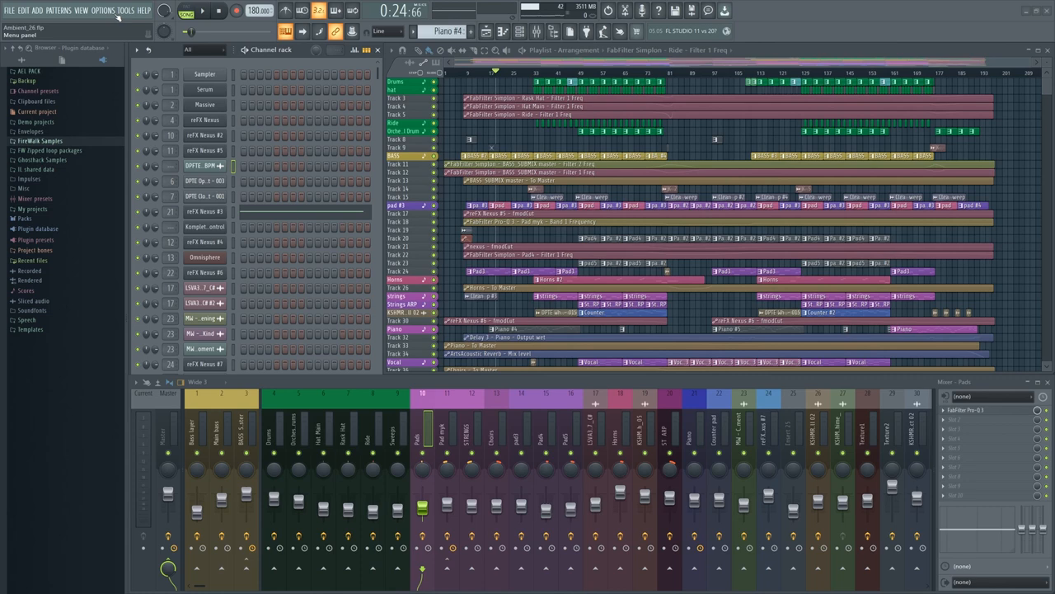
Step: Show the Project settings page with Panning law on Circular via Options > Project info
left_click(102, 10)
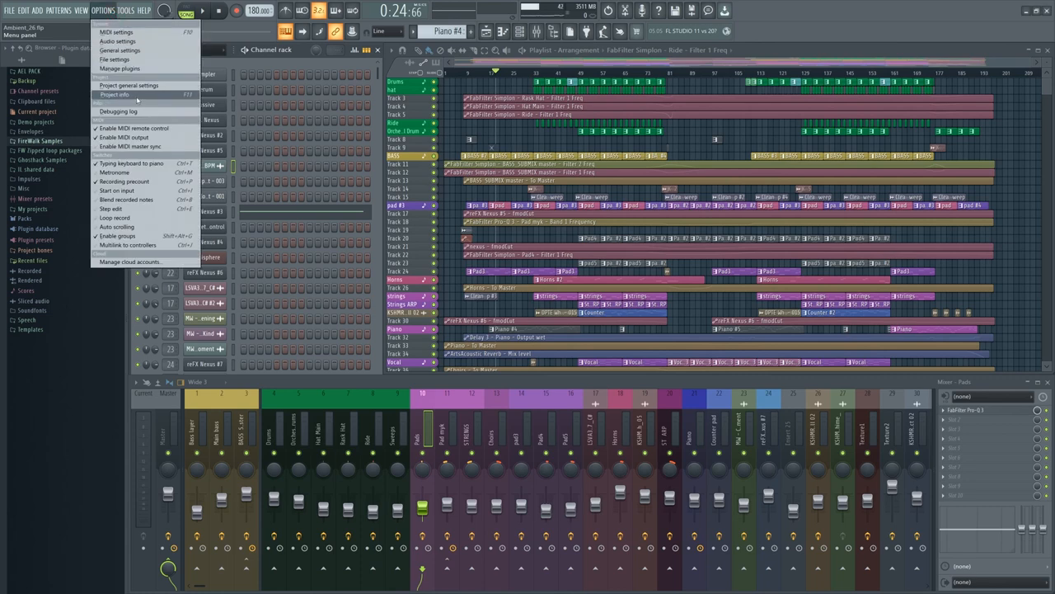
left_click(112, 94)
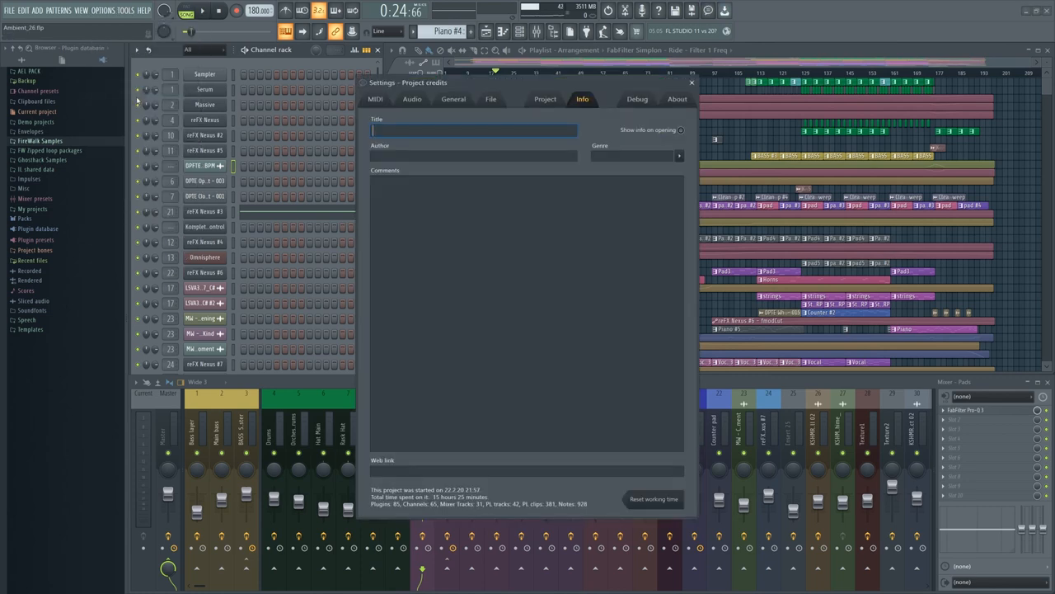
left_click(544, 99)
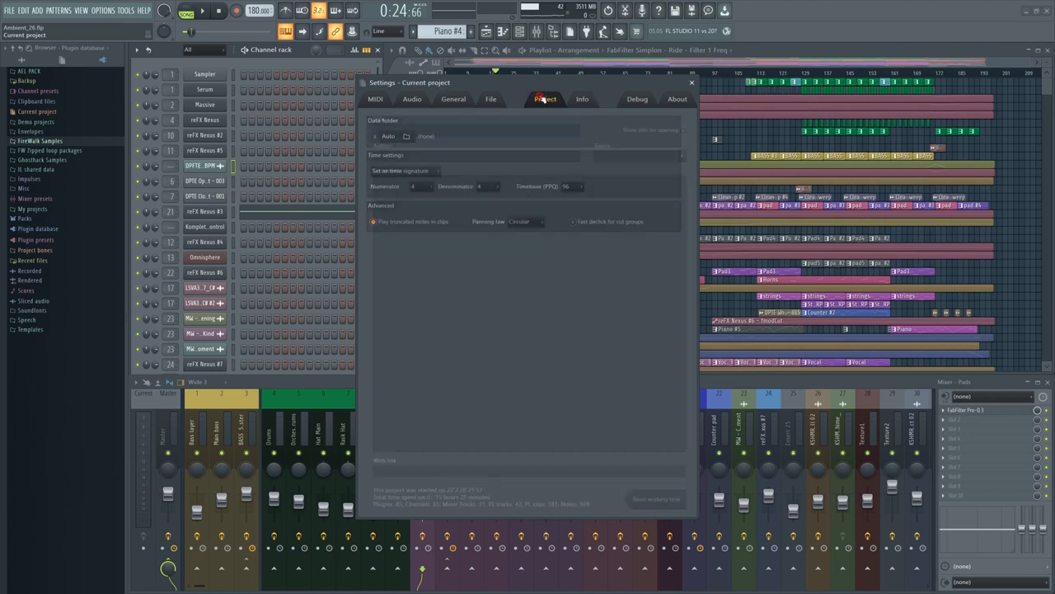
left_click(545, 99)
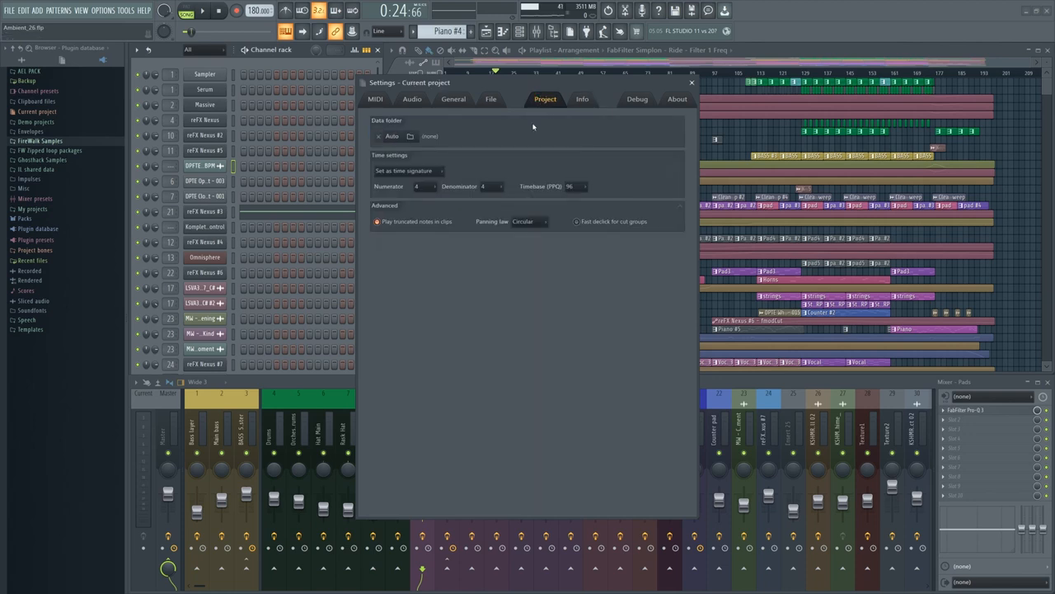
mouse_move(498, 231)
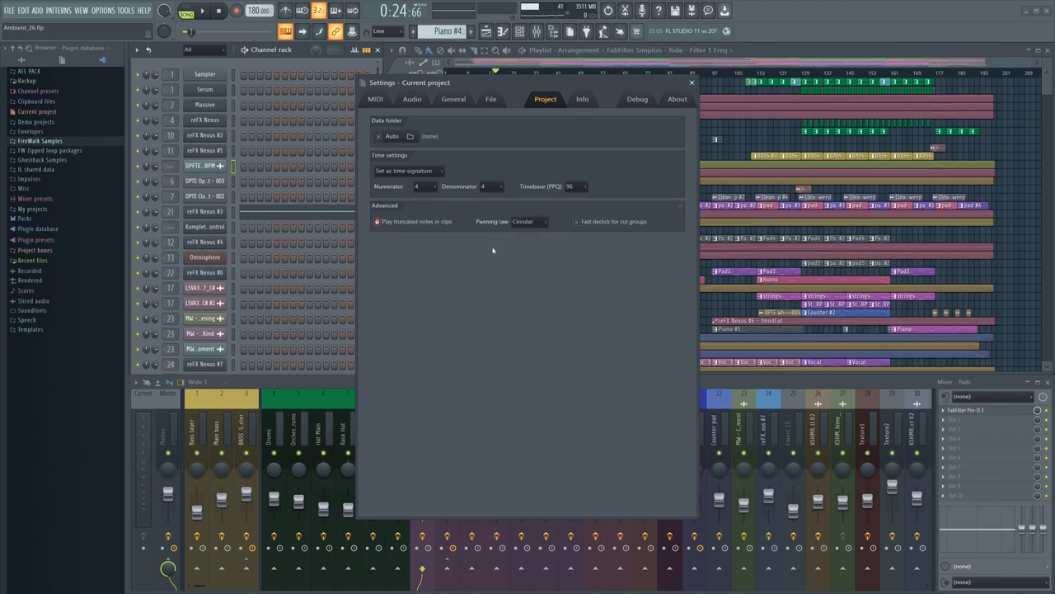
left_click(527, 221)
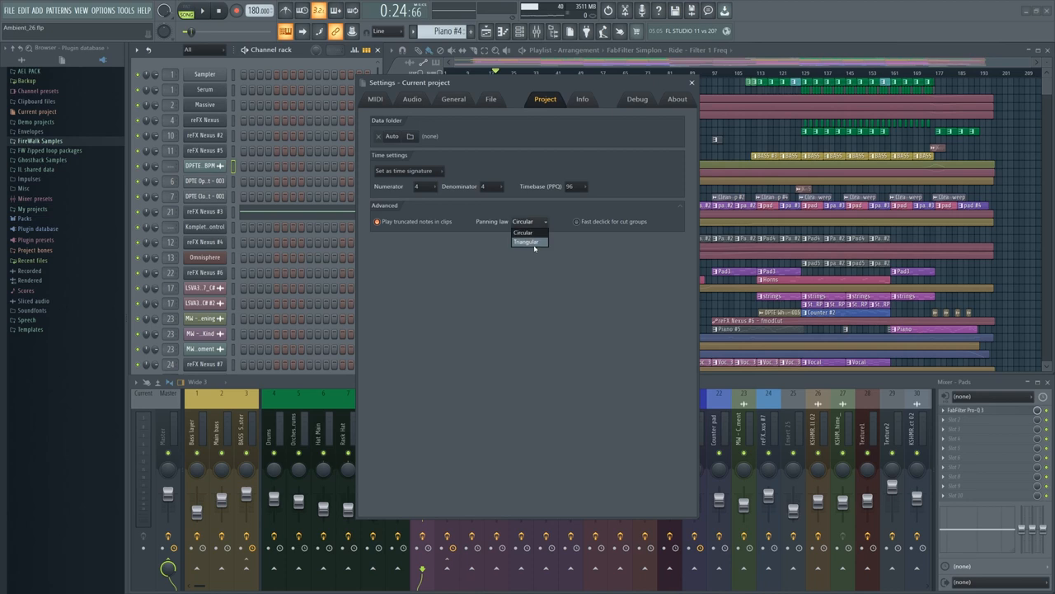
mouse_move(525, 231)
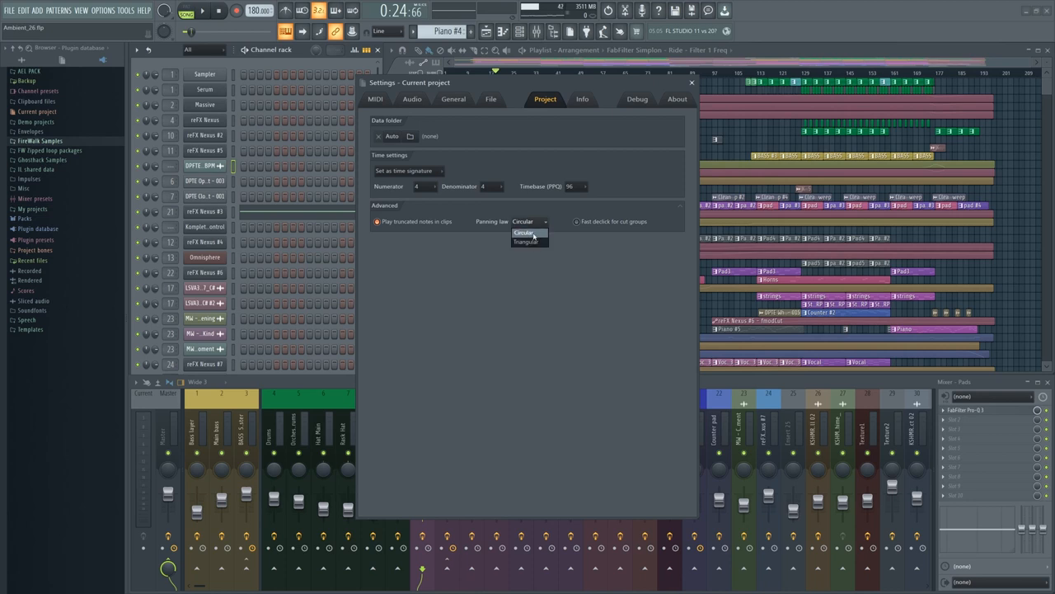
left_click(527, 231)
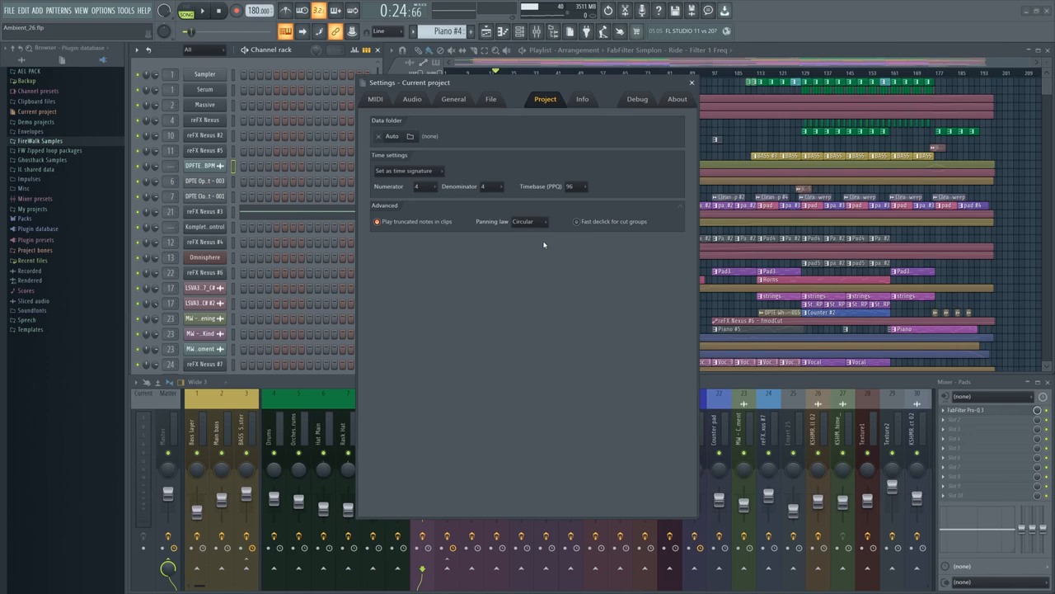